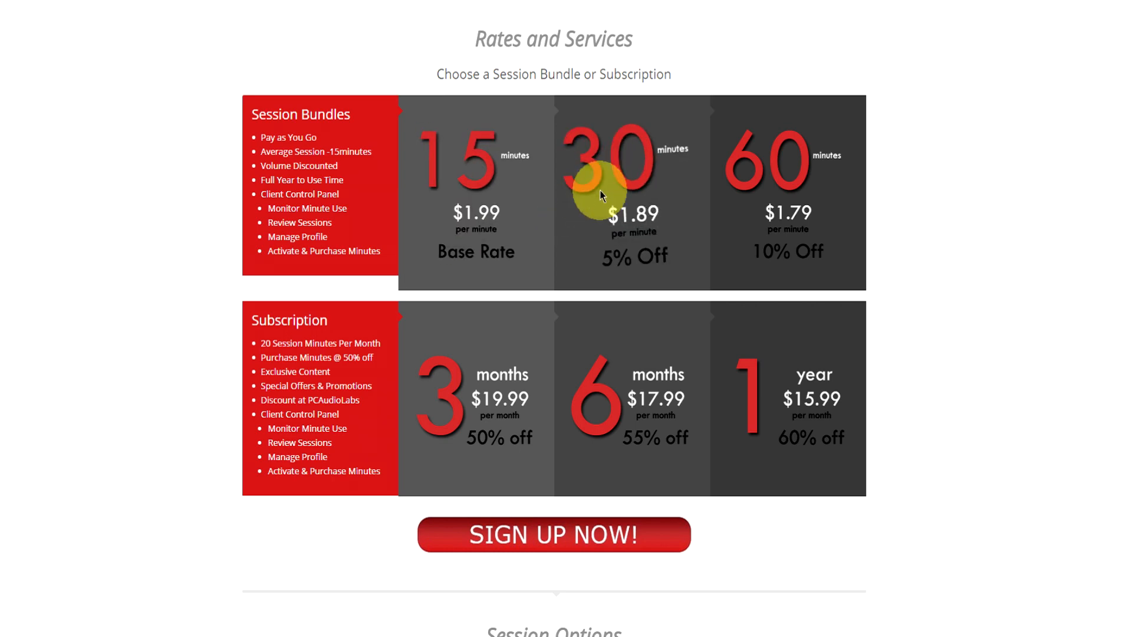
mouse_move(722, 404)
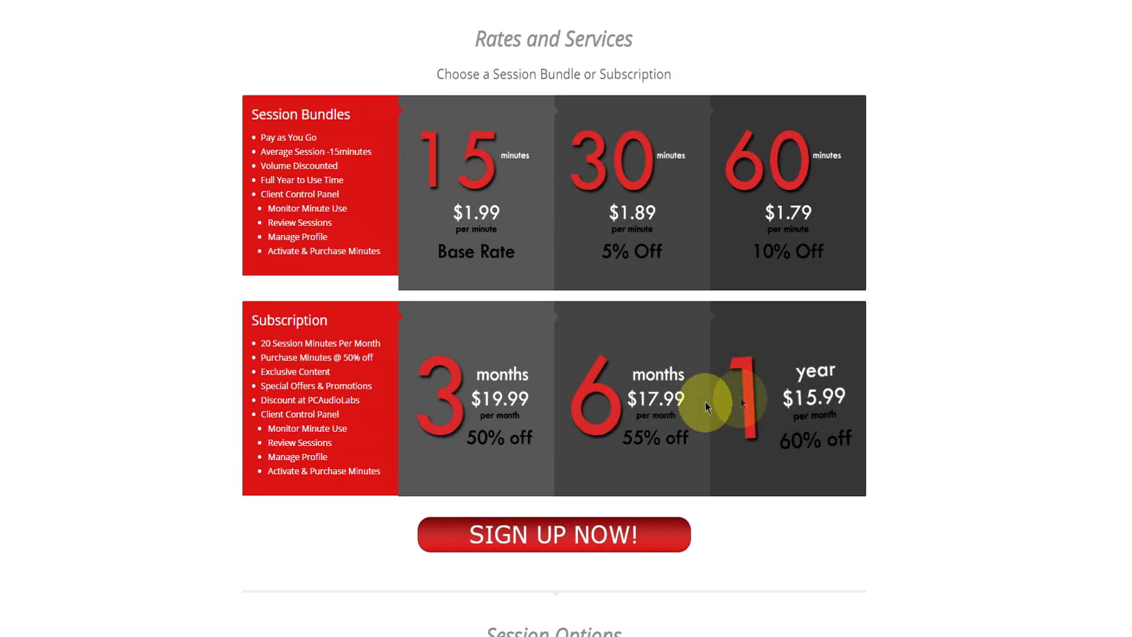